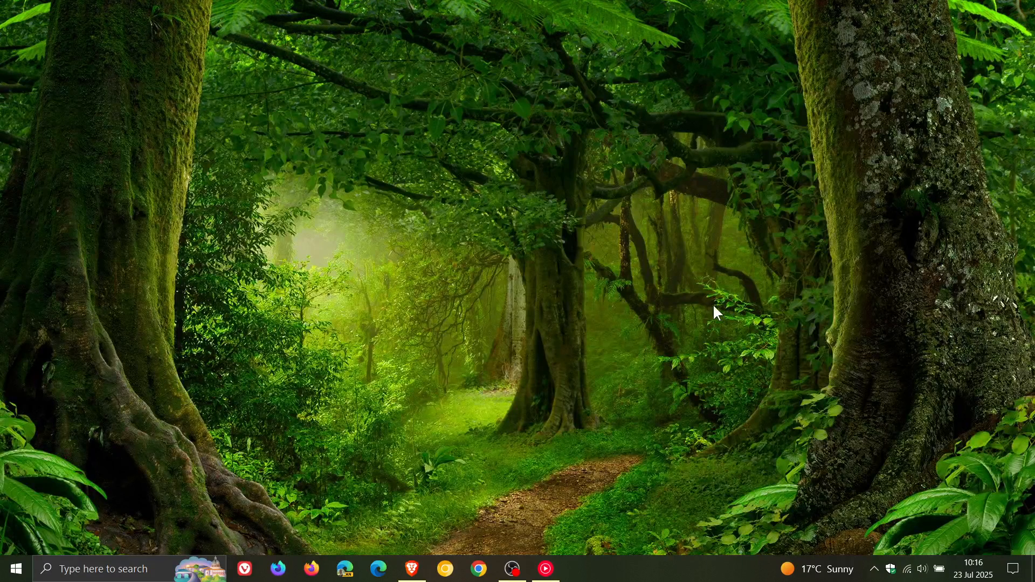
{"action": "mouse_move", "coordinate": [442, 315]}
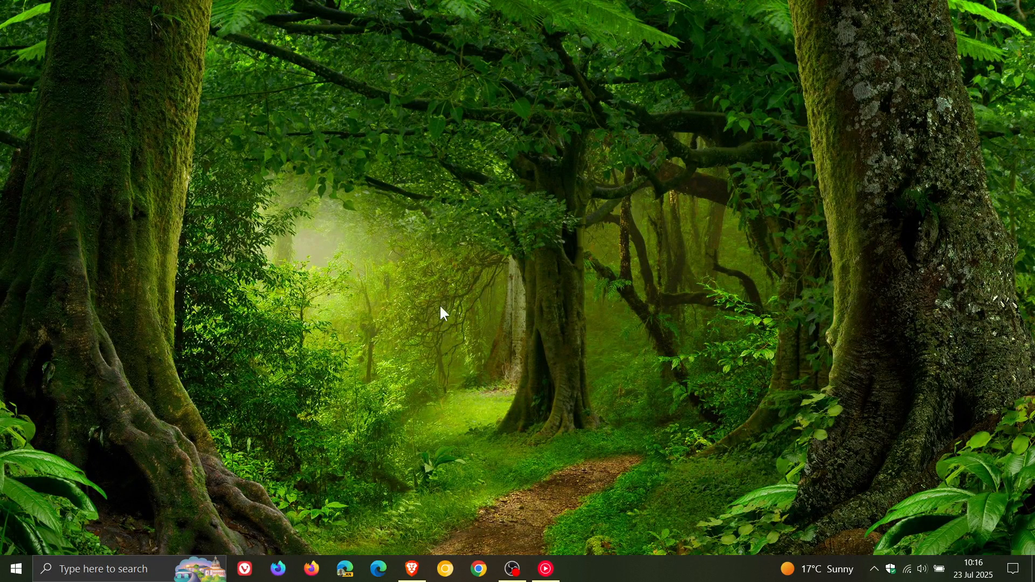
Step: Show the Windows Update history with KB5062649 installed on 23 Jul 2025
{"action": "left_click", "coordinate": [20, 568]}
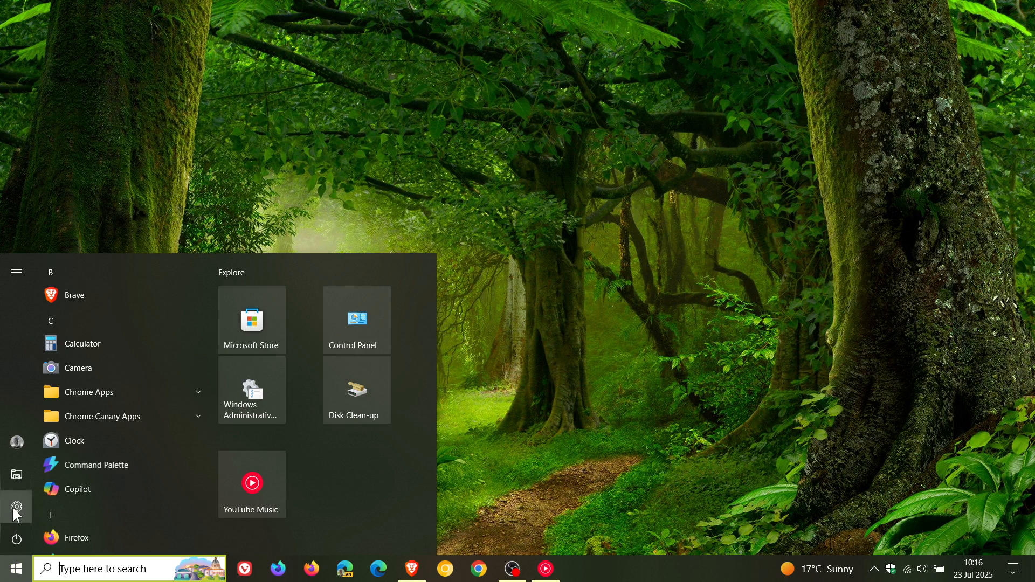
{"action": "left_click", "coordinate": [15, 506]}
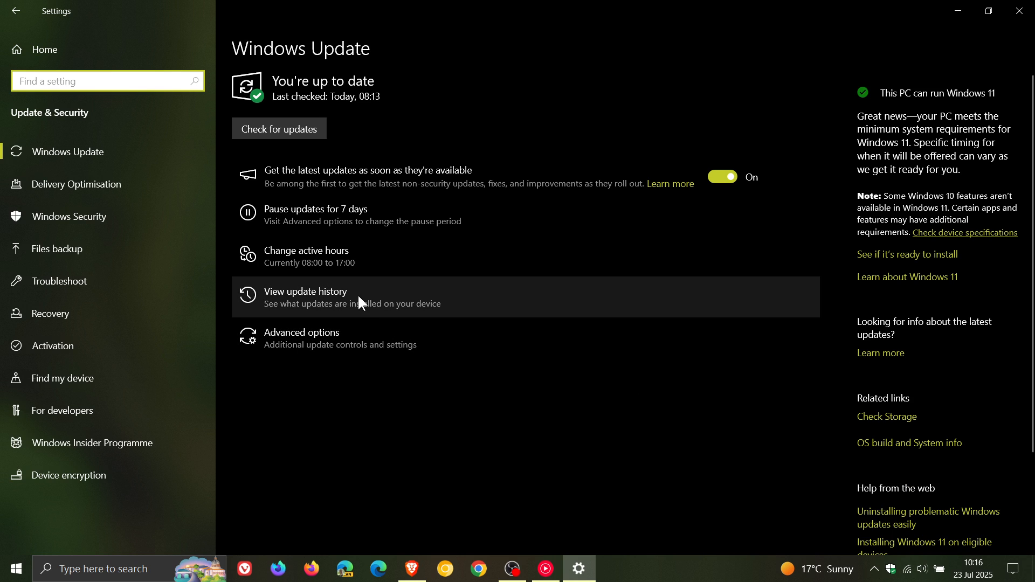
{"action": "left_click", "coordinate": [306, 296]}
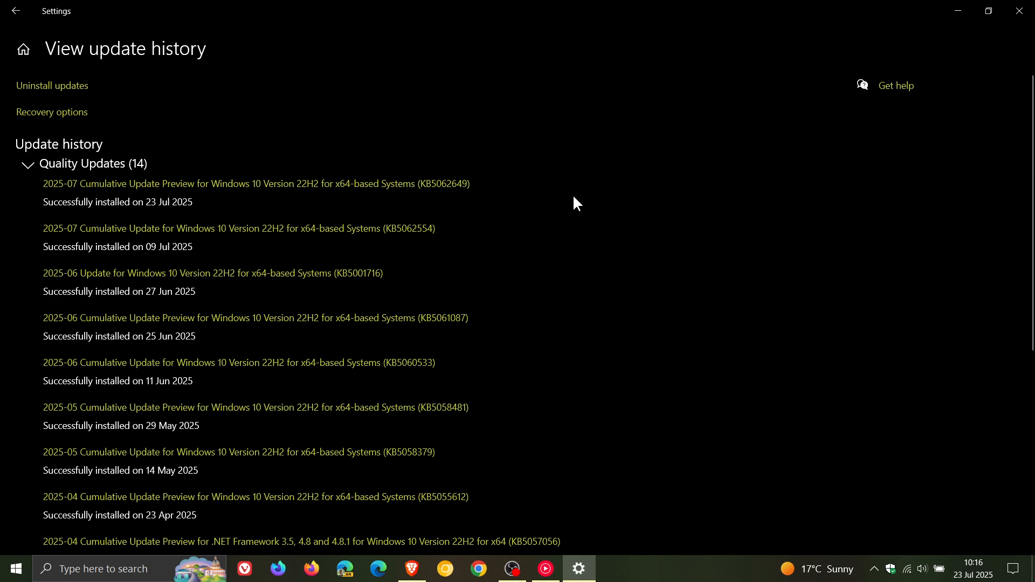
{"action": "mouse_move", "coordinate": [442, 217]}
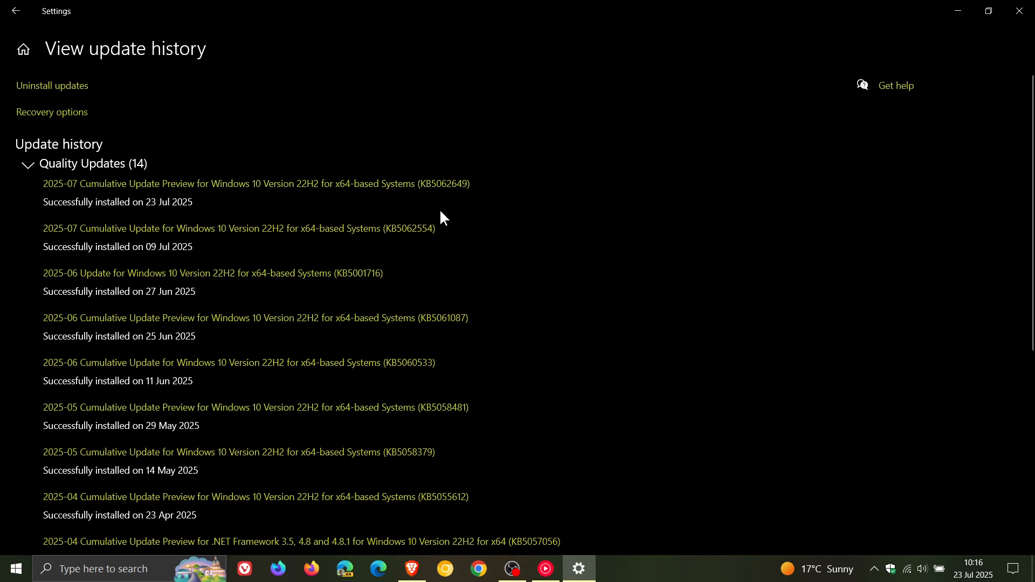
{"action": "mouse_move", "coordinate": [457, 207]}
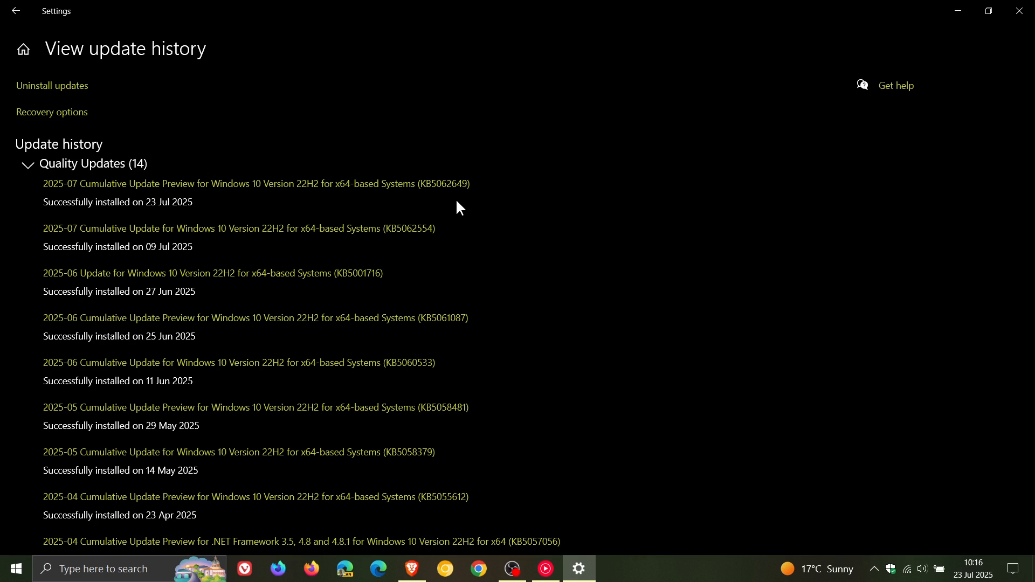
{"action": "mouse_move", "coordinate": [496, 189]}
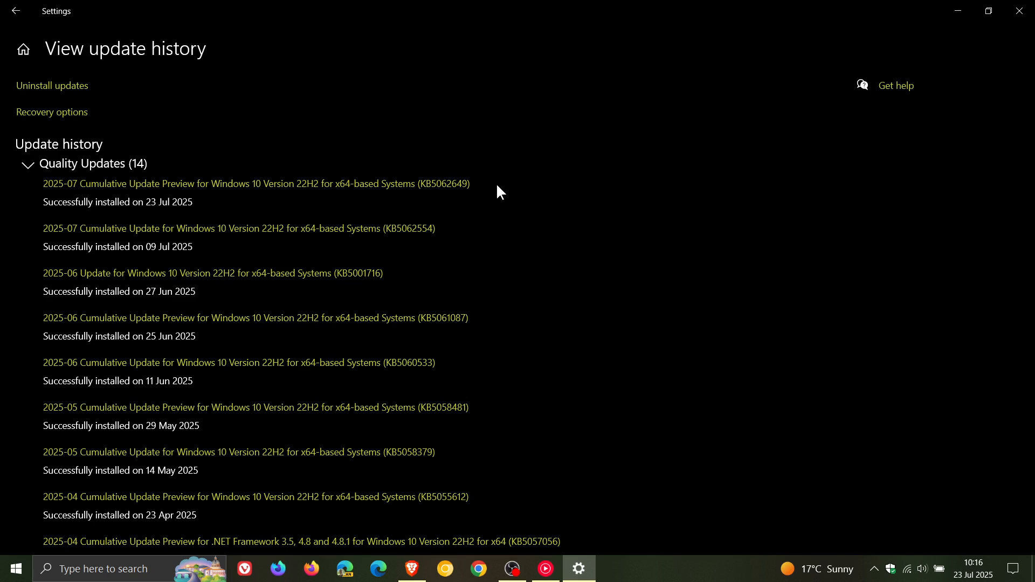
{"action": "mouse_move", "coordinate": [542, 174]}
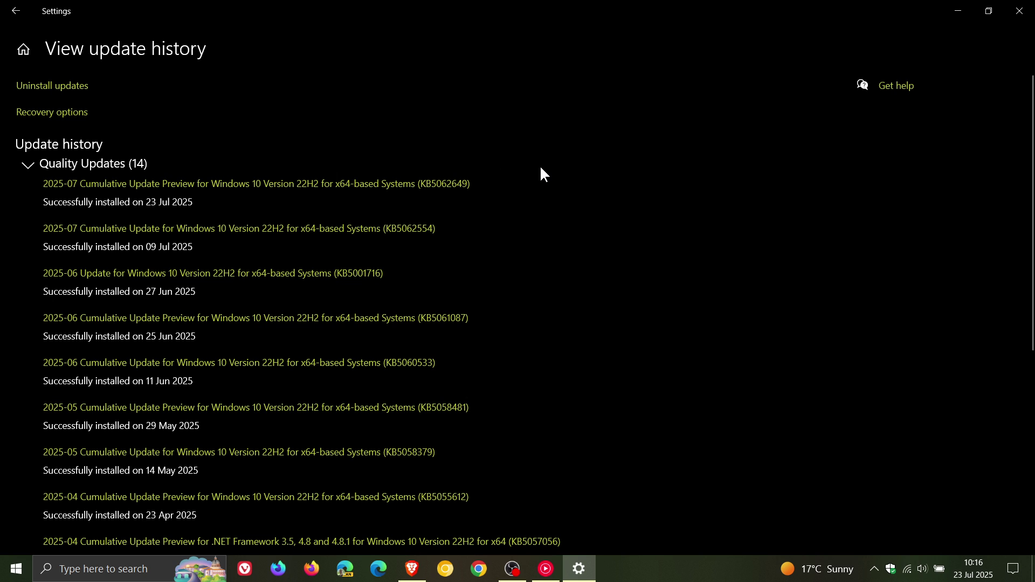
{"action": "mouse_move", "coordinate": [535, 155]}
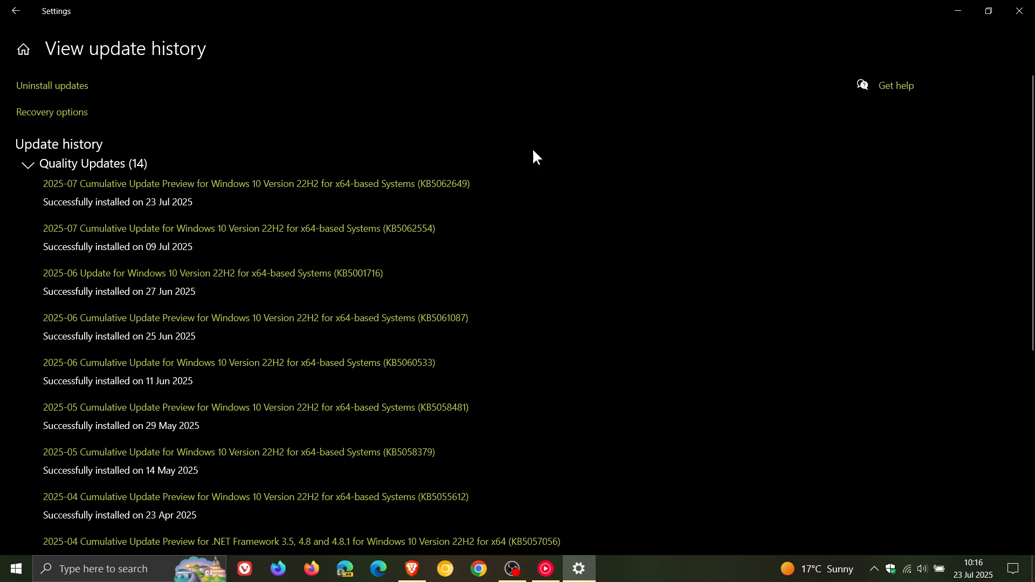
{"action": "mouse_move", "coordinate": [574, 201]}
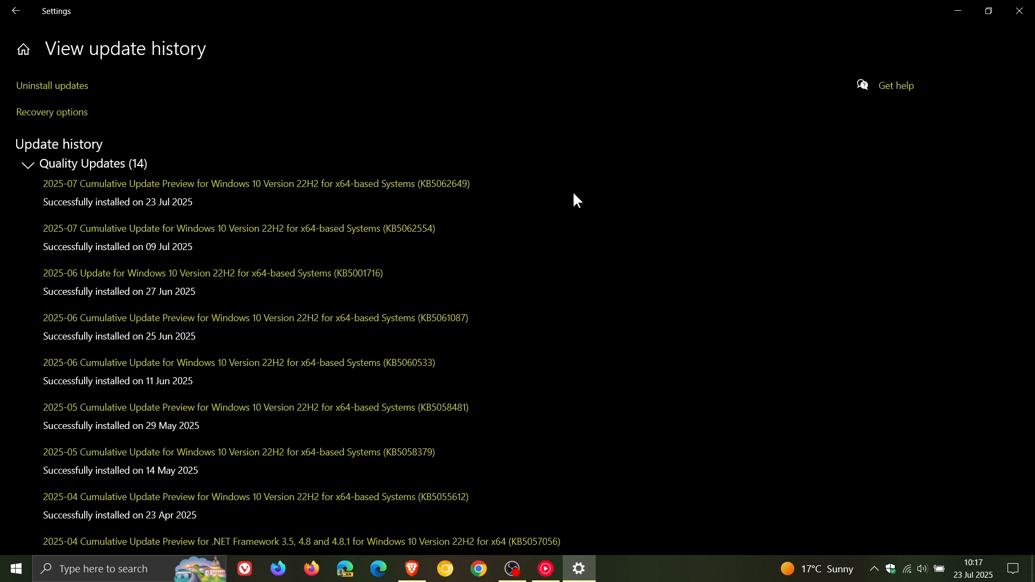
{"action": "mouse_move", "coordinate": [490, 188]}
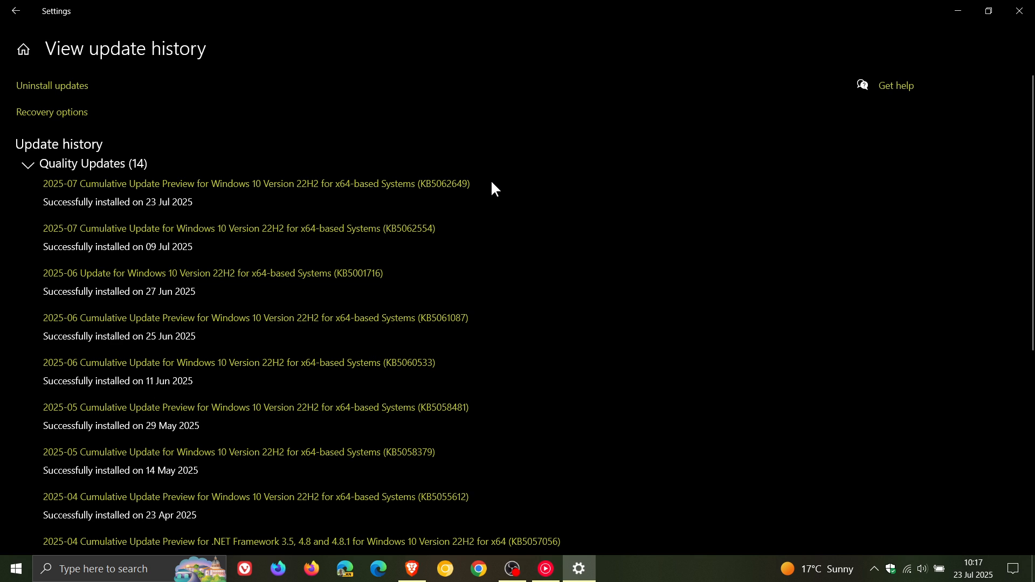
{"action": "mouse_move", "coordinate": [489, 236]}
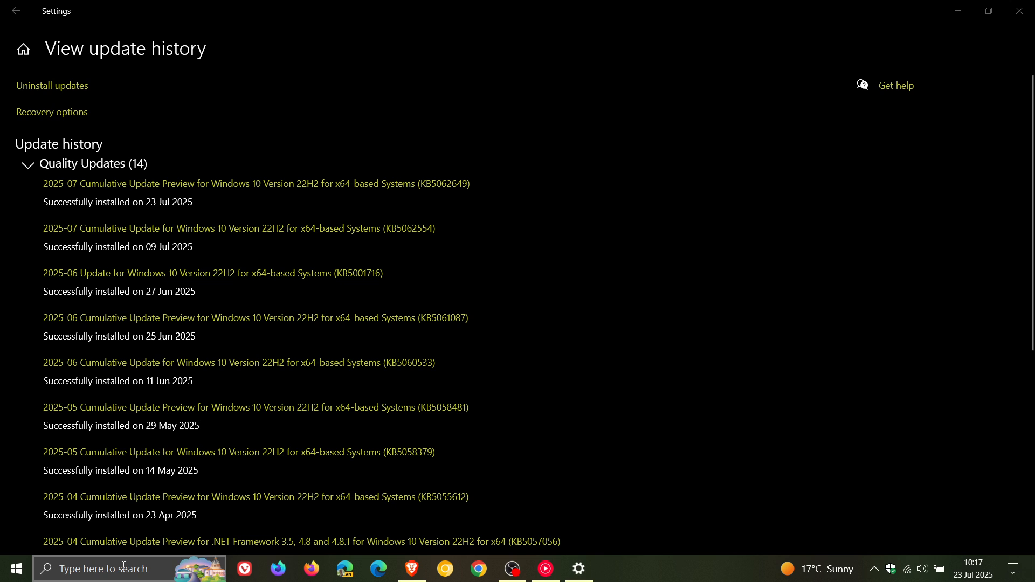
Step: Run winver.exe, confirm Version 22H2 build 19045.6159, then dismiss About Windows
{"action": "type", "text": "WordPad"}
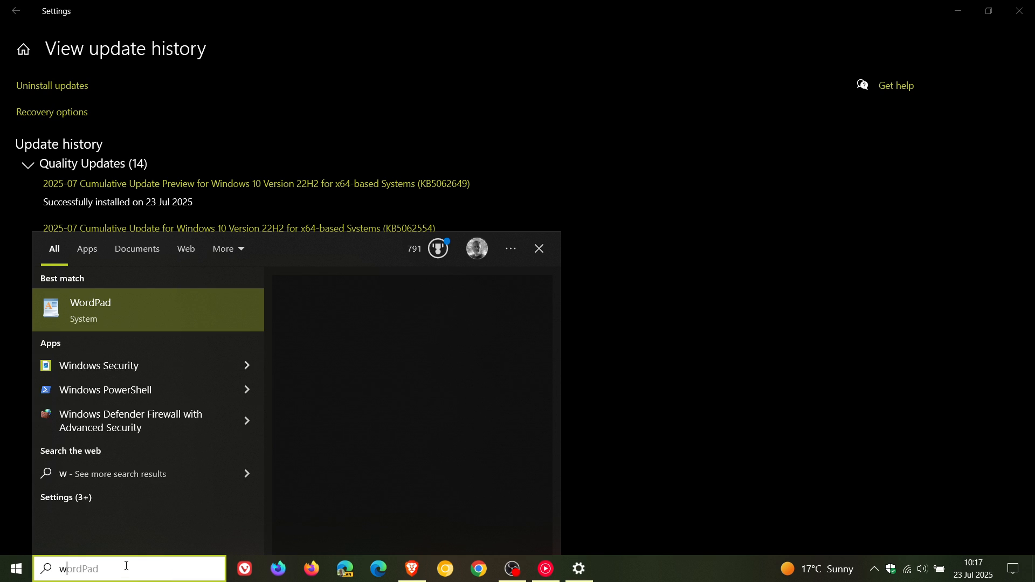
{"action": "type", "text": "winver.exe"}
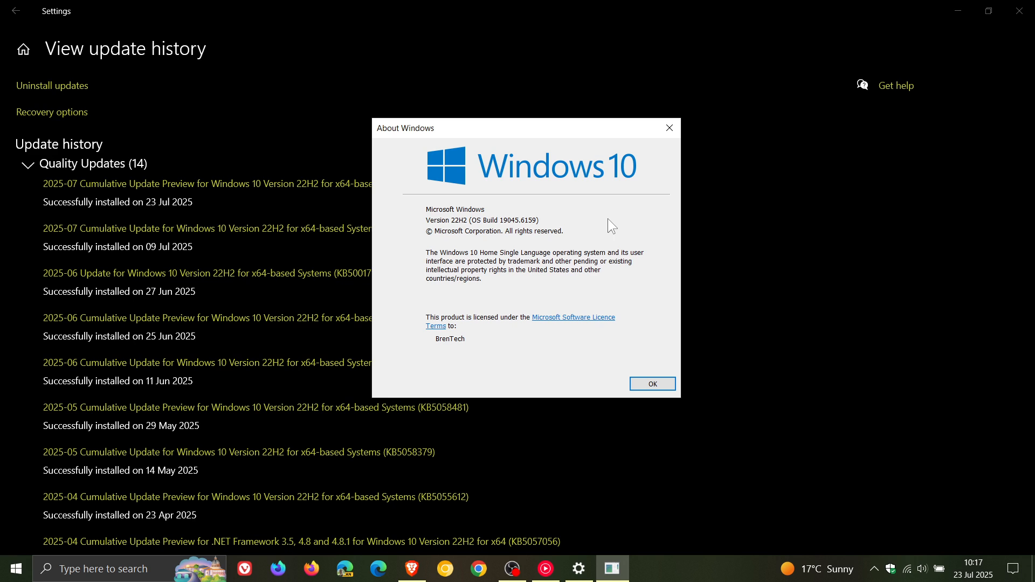
{"action": "mouse_move", "coordinate": [507, 233]}
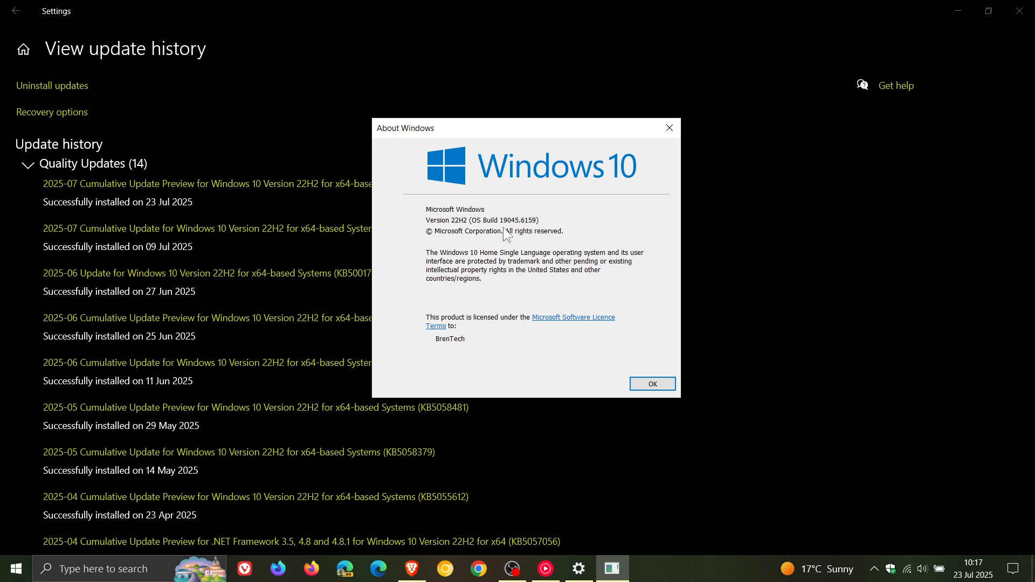
{"action": "mouse_move", "coordinate": [526, 233]}
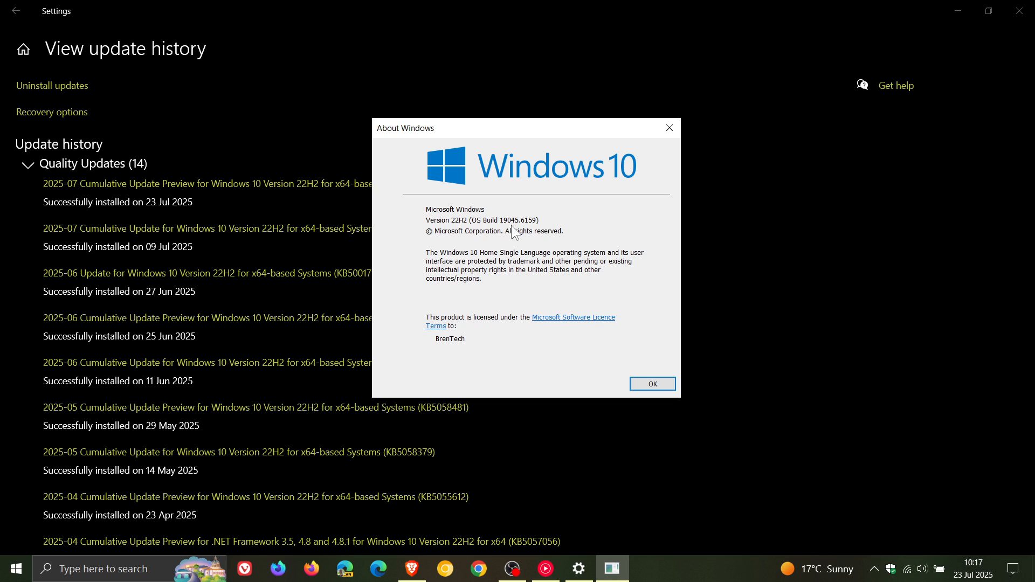
{"action": "mouse_move", "coordinate": [545, 233]}
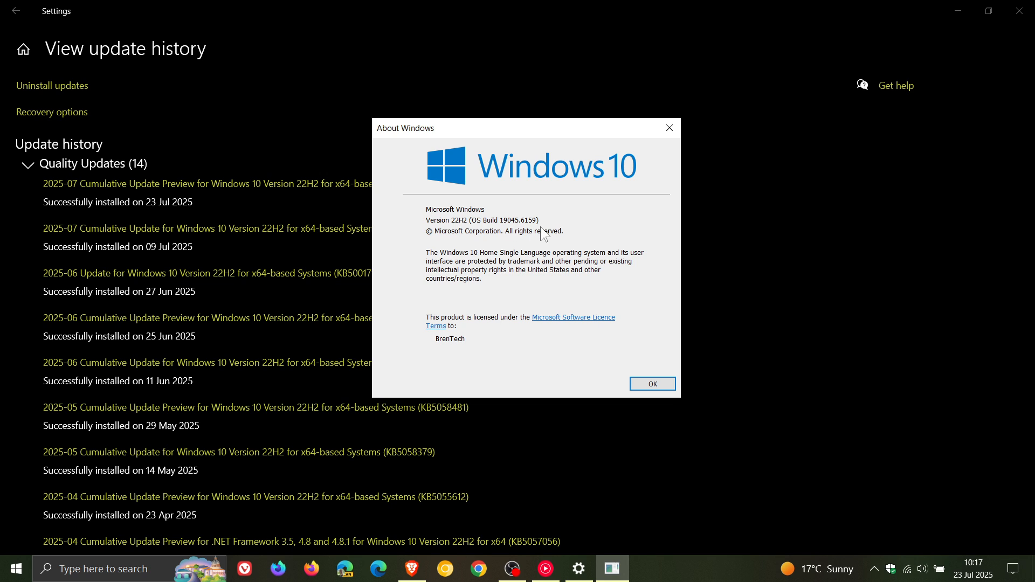
{"action": "left_click", "coordinate": [652, 384]}
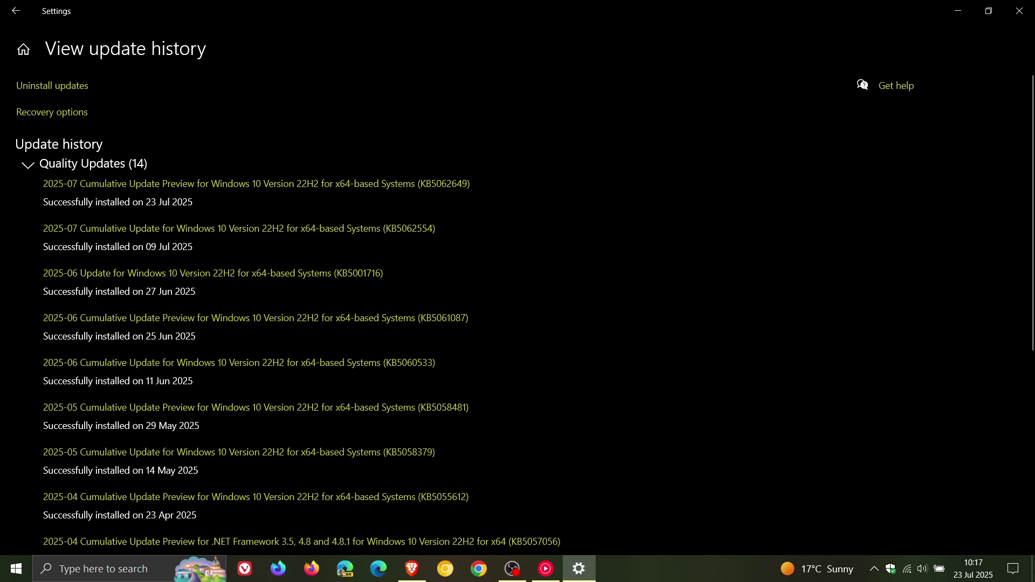
{"action": "mouse_move", "coordinate": [577, 166]}
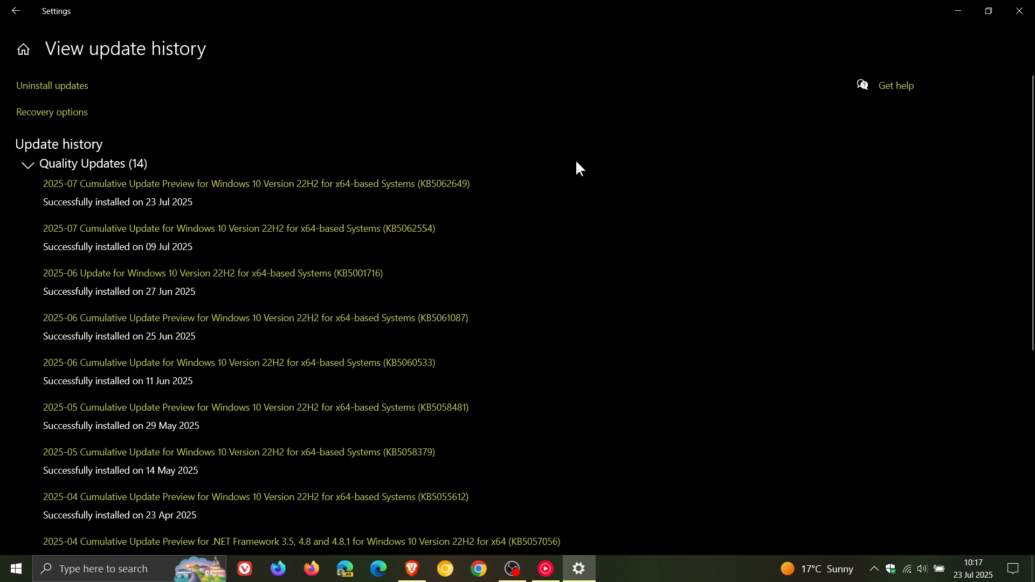
{"action": "mouse_move", "coordinate": [505, 194]}
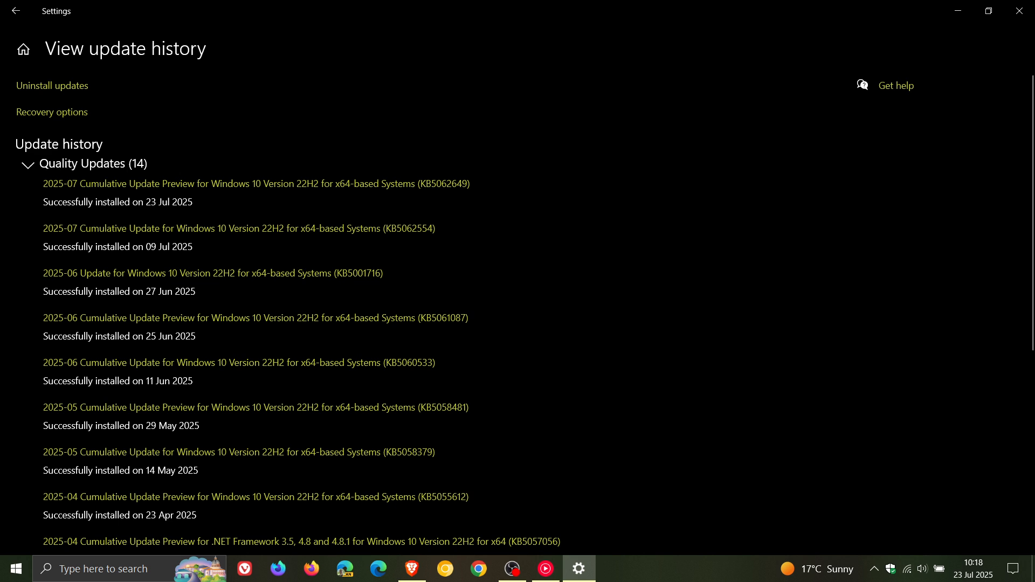
{"action": "mouse_move", "coordinate": [958, 316]}
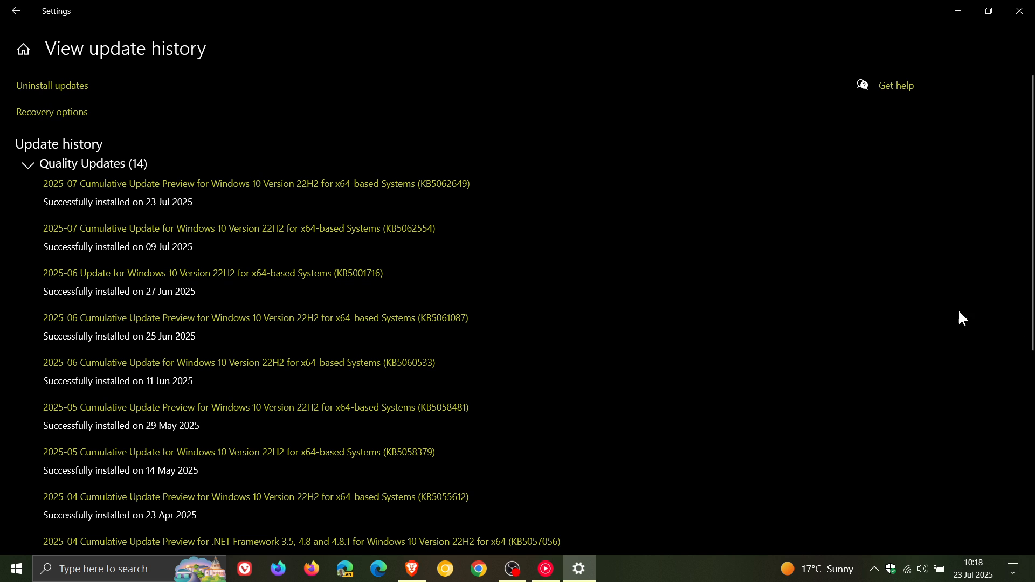
Step: Minimize Settings after reviewing the 14 quality updates, leaving the desktop showing
{"action": "left_click", "coordinate": [1018, 11]}
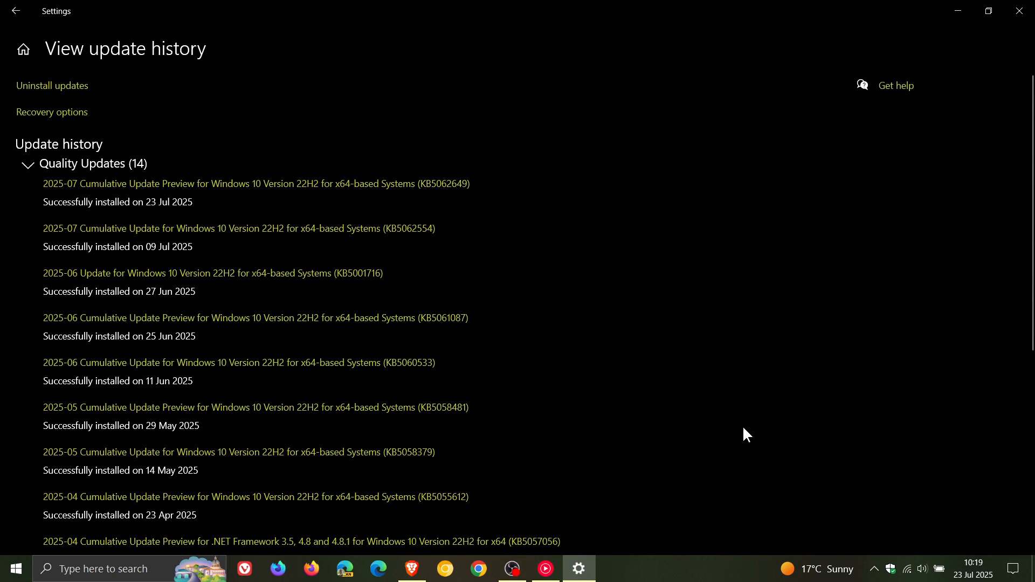
{"action": "mouse_move", "coordinate": [621, 356]}
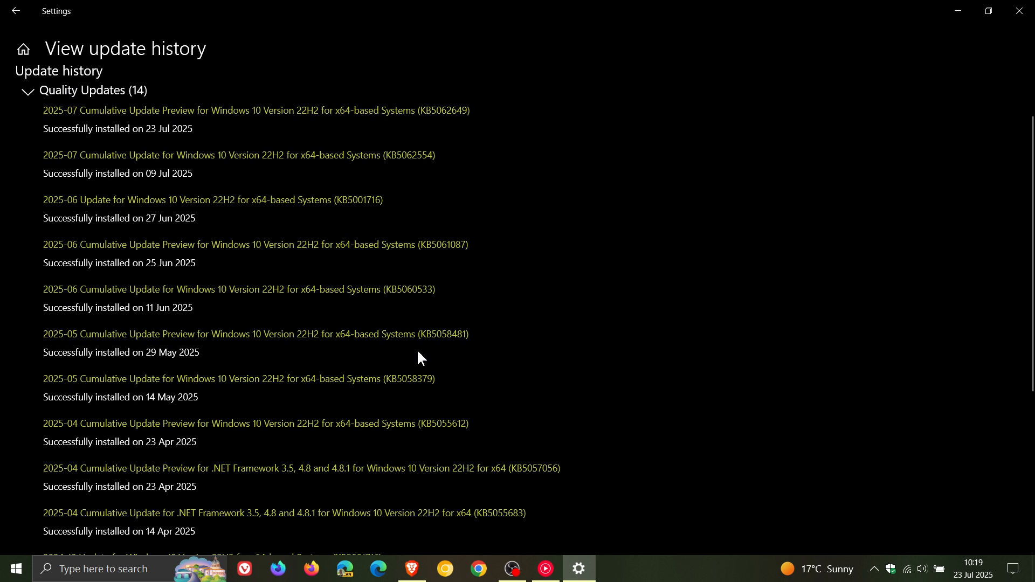
{"action": "mouse_move", "coordinate": [392, 398]}
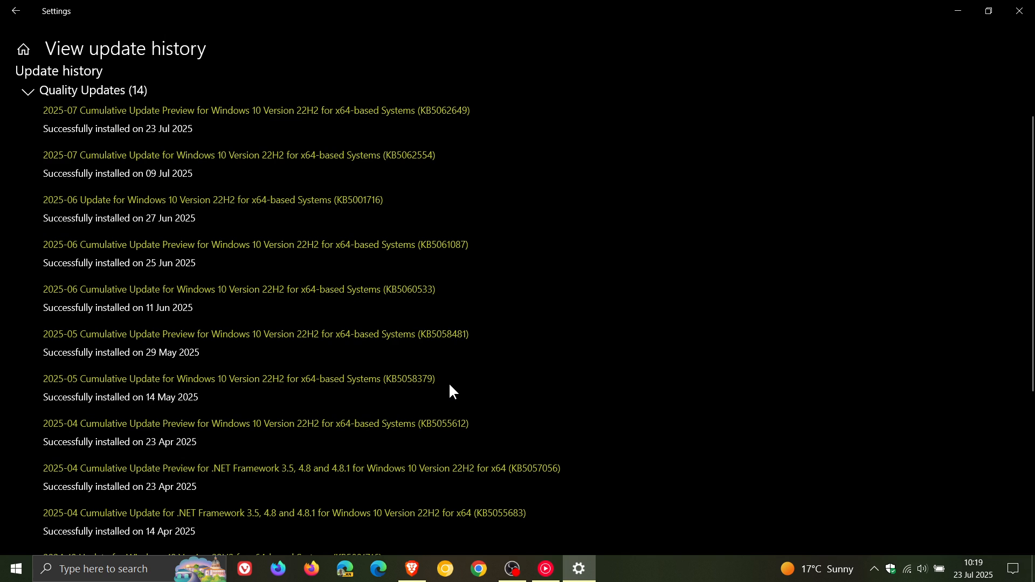
{"action": "mouse_move", "coordinate": [465, 391]}
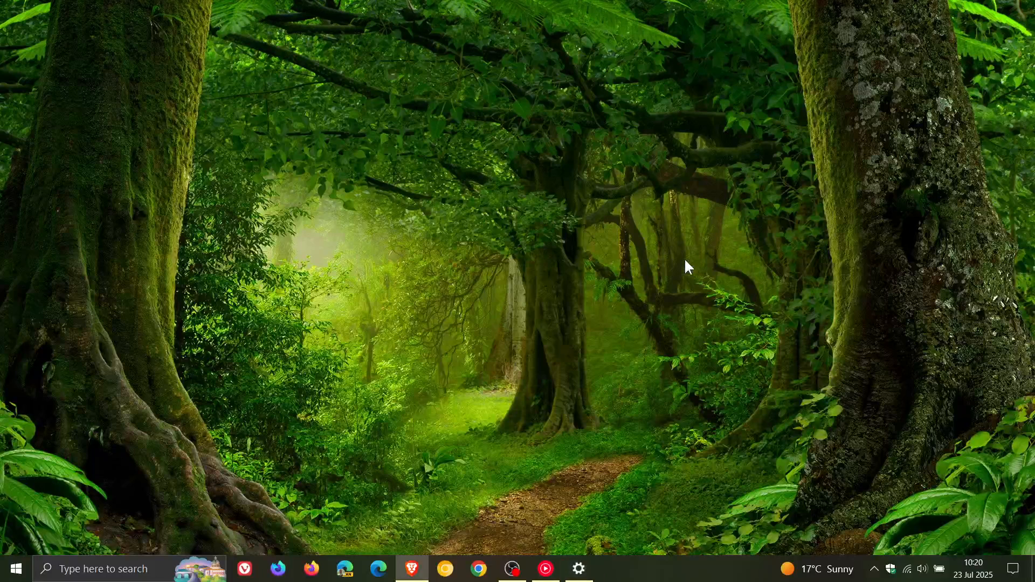
{"action": "mouse_move", "coordinate": [677, 259]}
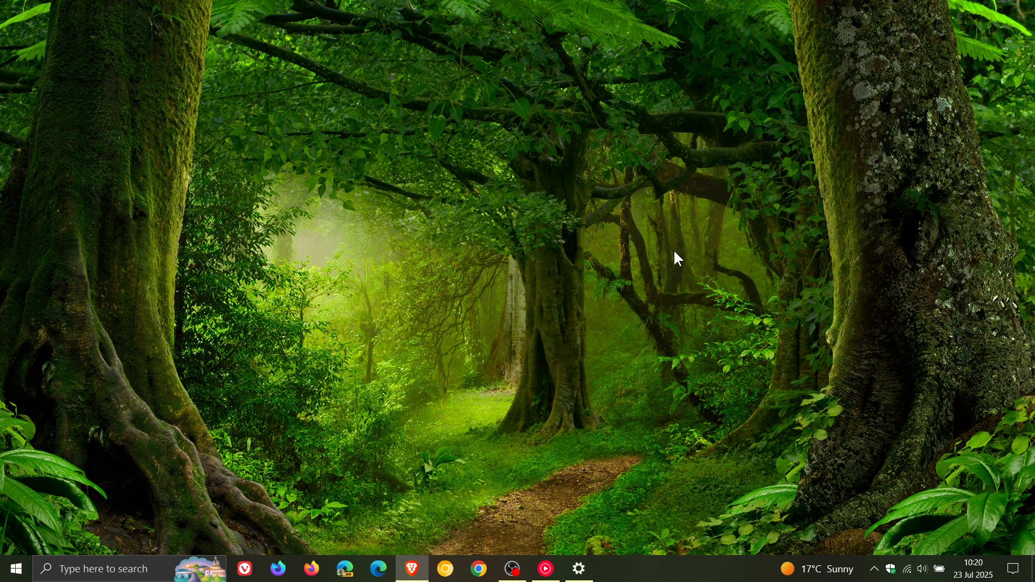
{"action": "mouse_move", "coordinate": [705, 354]}
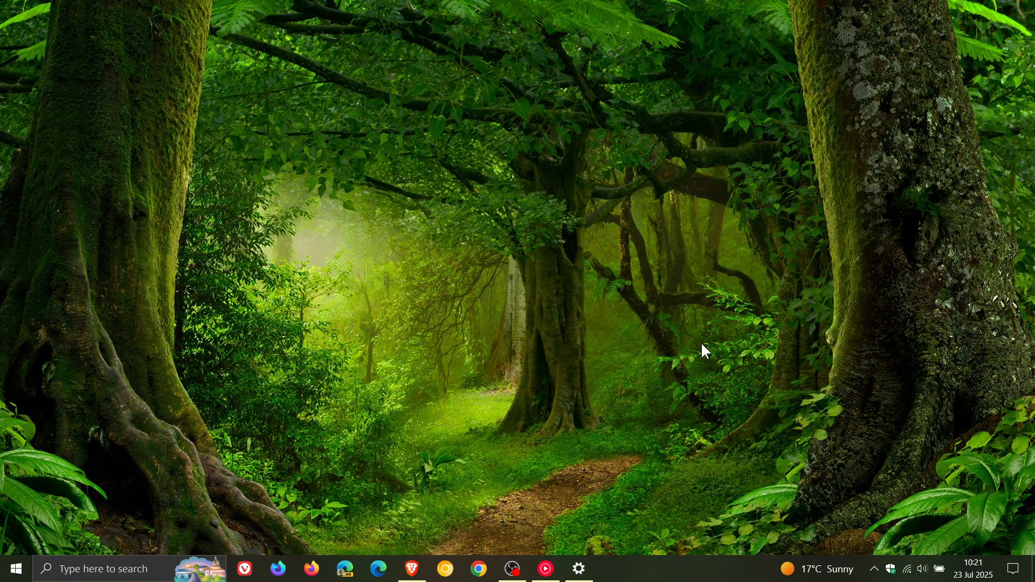
{"action": "mouse_move", "coordinate": [688, 359]}
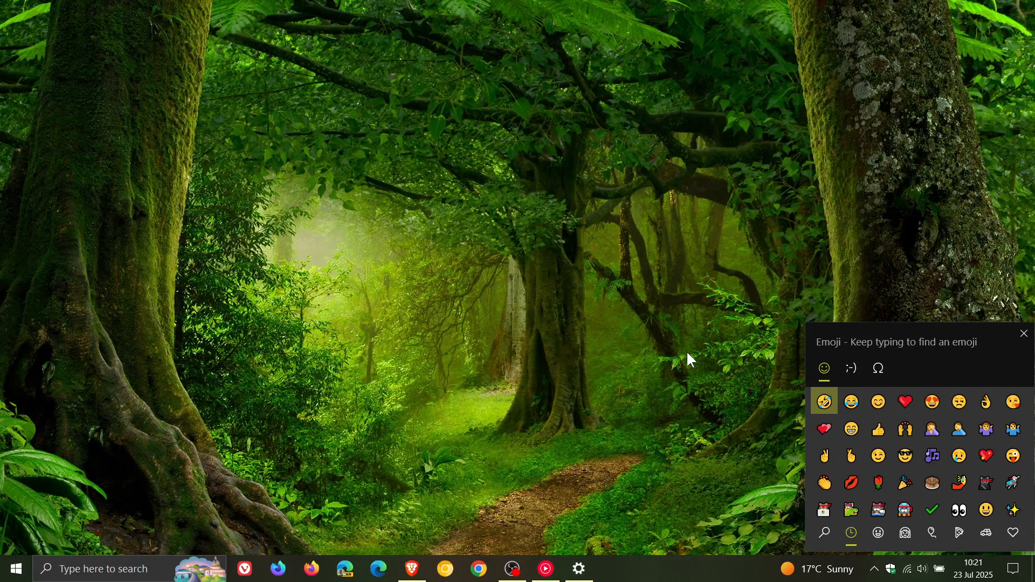
Step: Search the emoji panel for 'sm' to get 28 matches, then close the panel
{"action": "type", "text": "sm"}
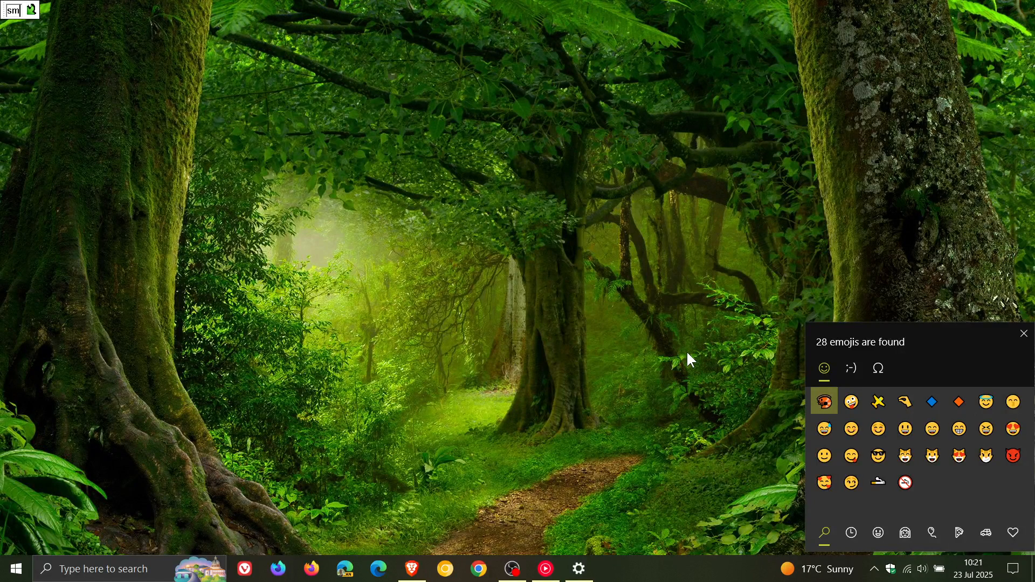
{"action": "left_click", "coordinate": [1025, 333]}
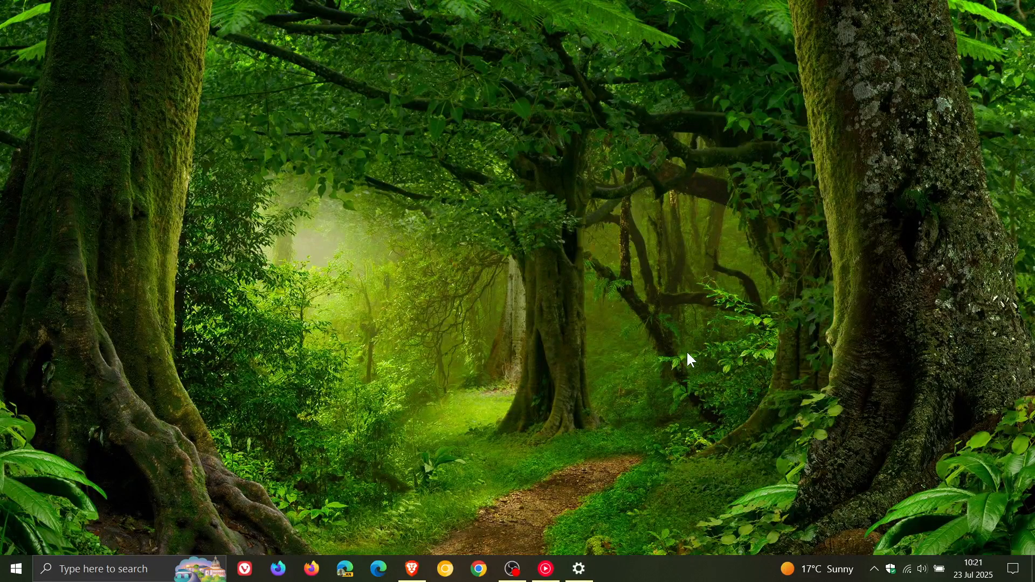
{"action": "mouse_move", "coordinate": [575, 432]}
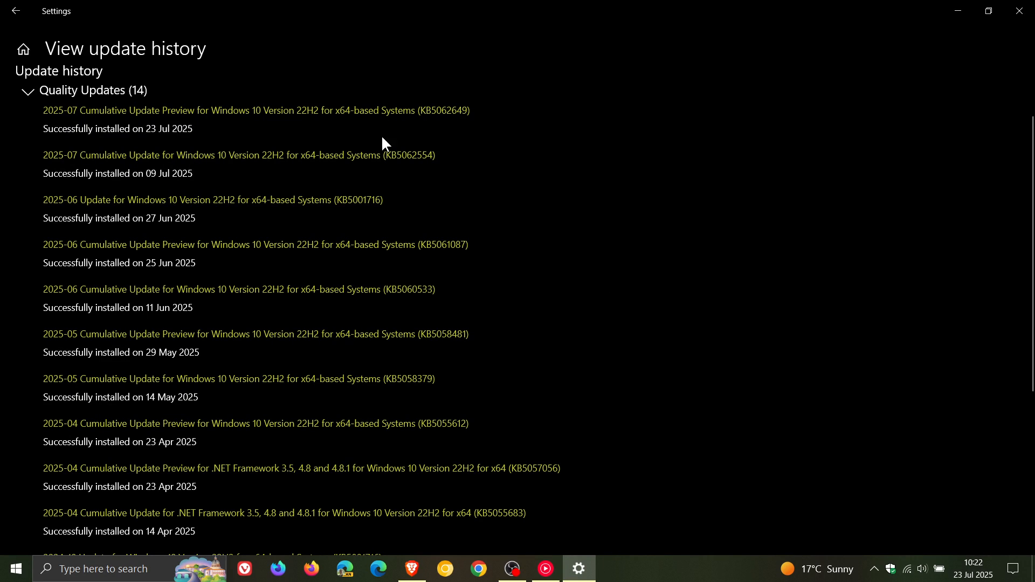
{"action": "mouse_move", "coordinate": [1020, 11]}
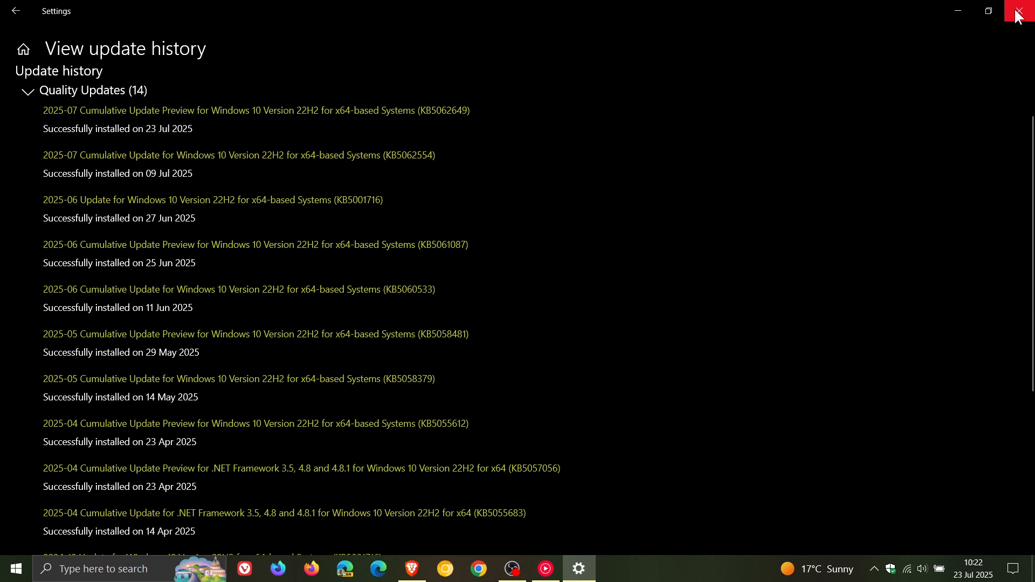
Step: Close the restored Settings window, leaving the bare desktop
{"action": "left_click", "coordinate": [1018, 10]}
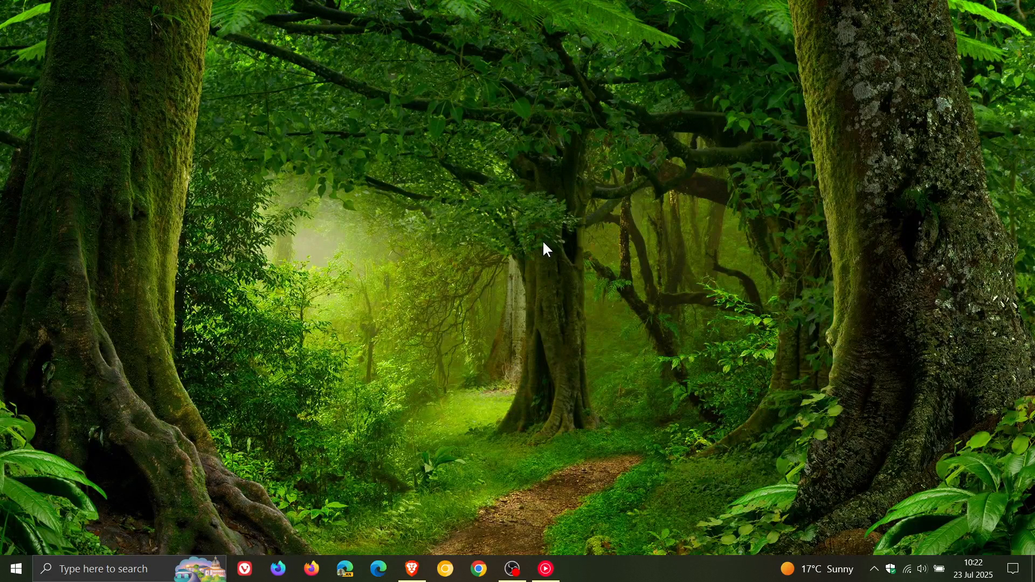